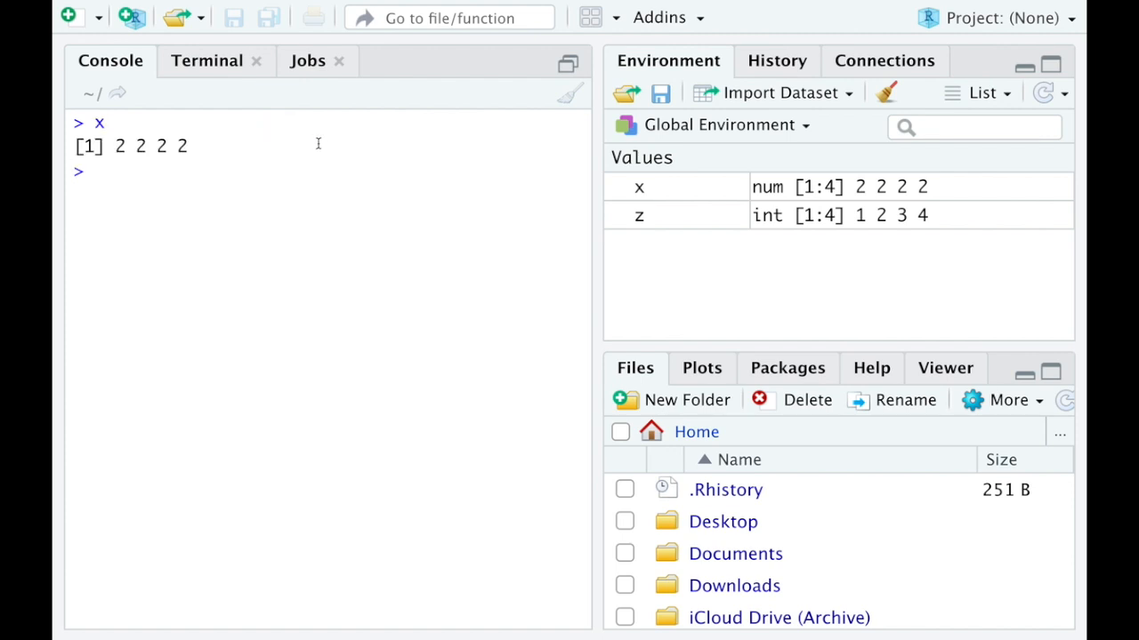
mouse_move(648, 185)
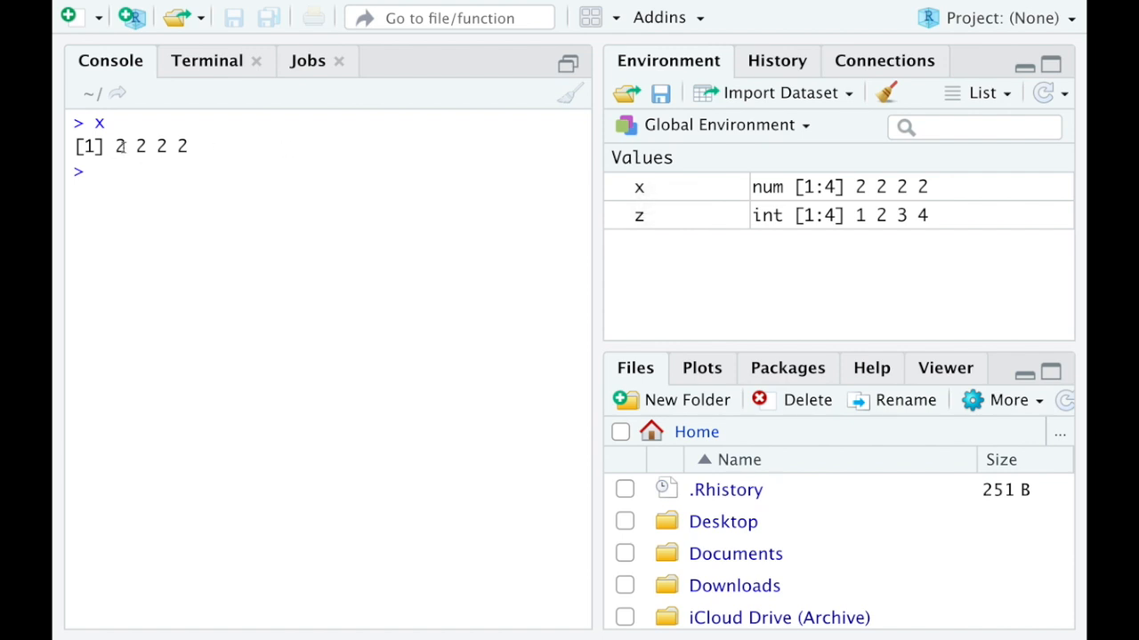
mouse_move(132, 163)
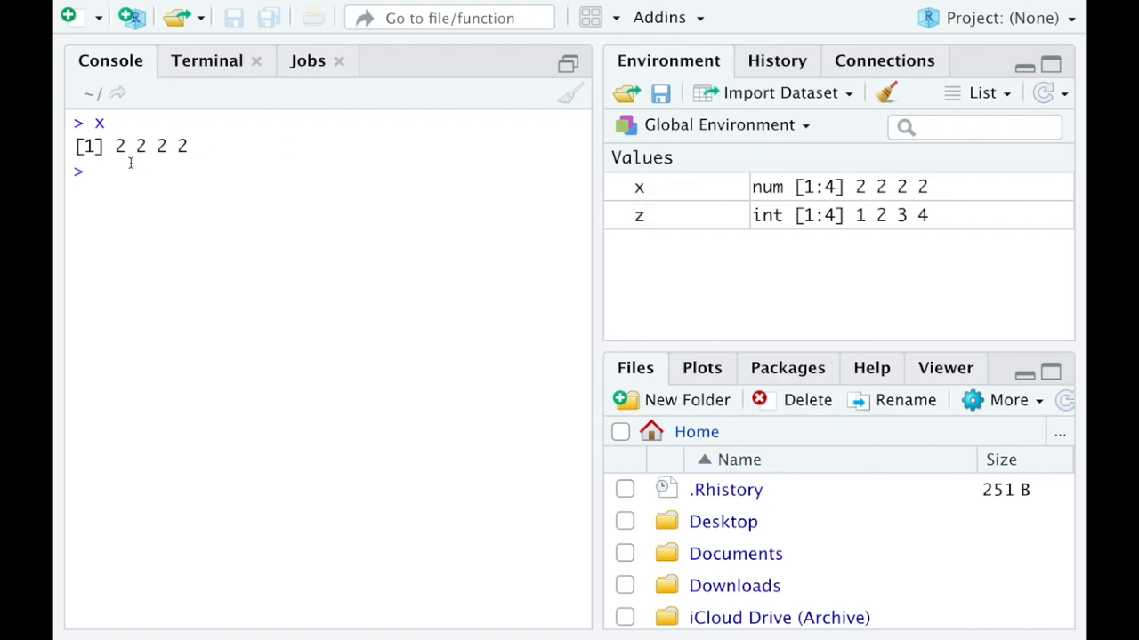
Step: Print z as 1 2 3 4, then enter x+z and discard it unrun
key(Return)
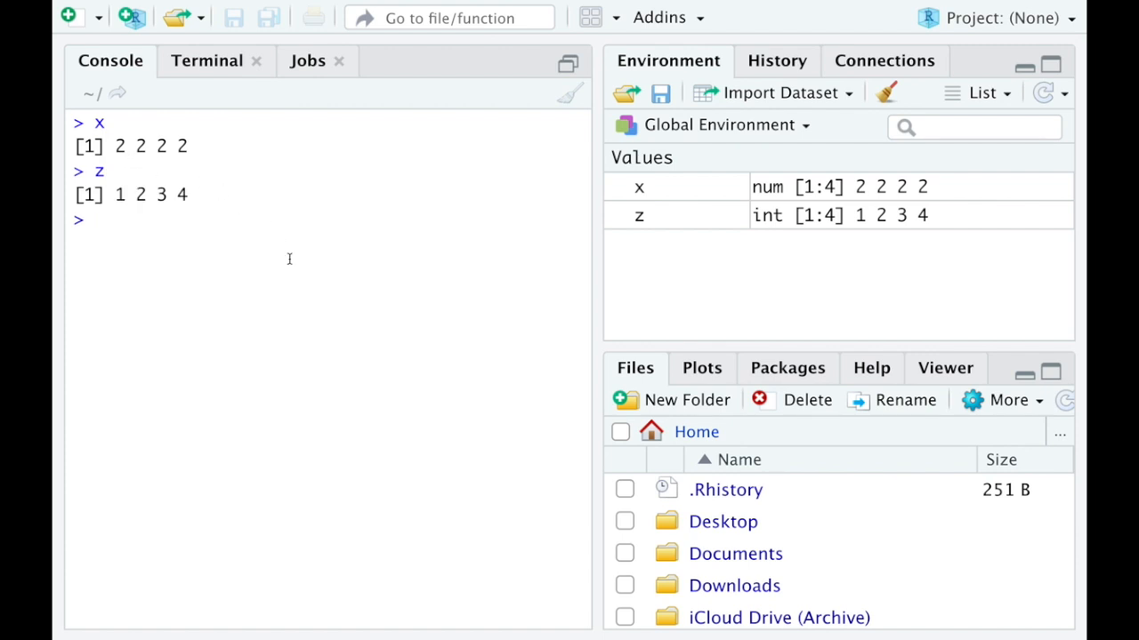
text(x)
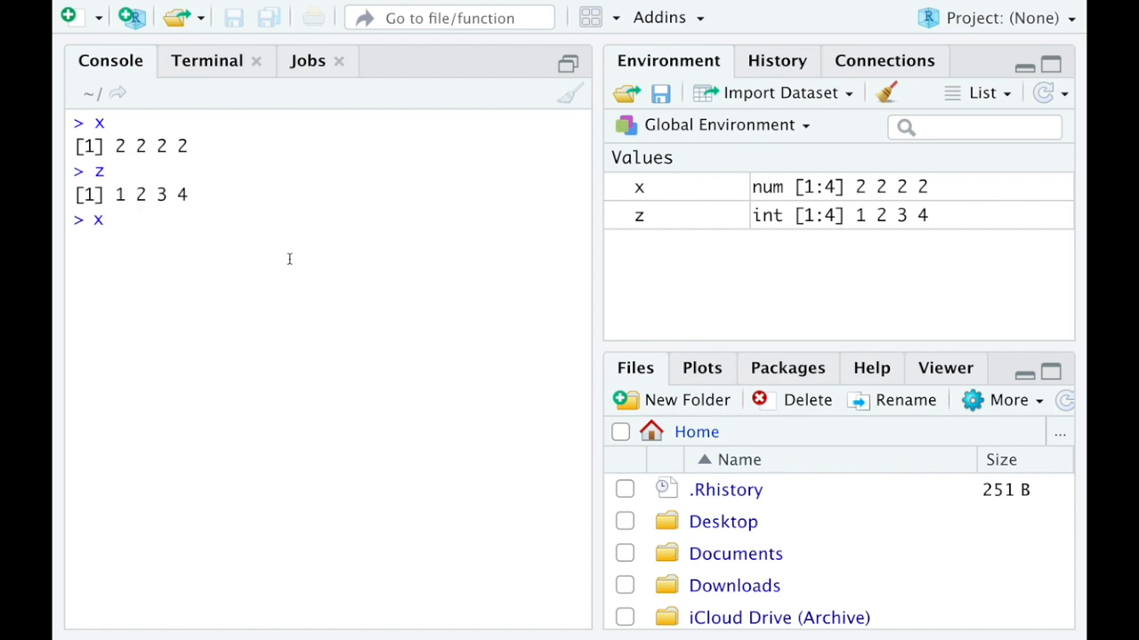
text(+z)
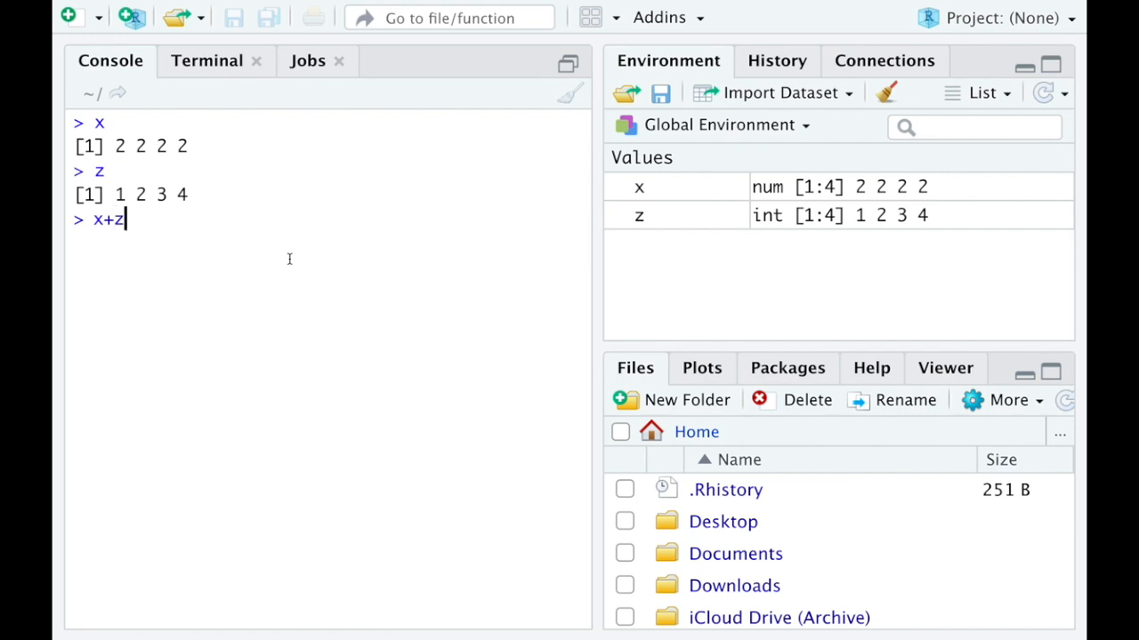
key(Return)
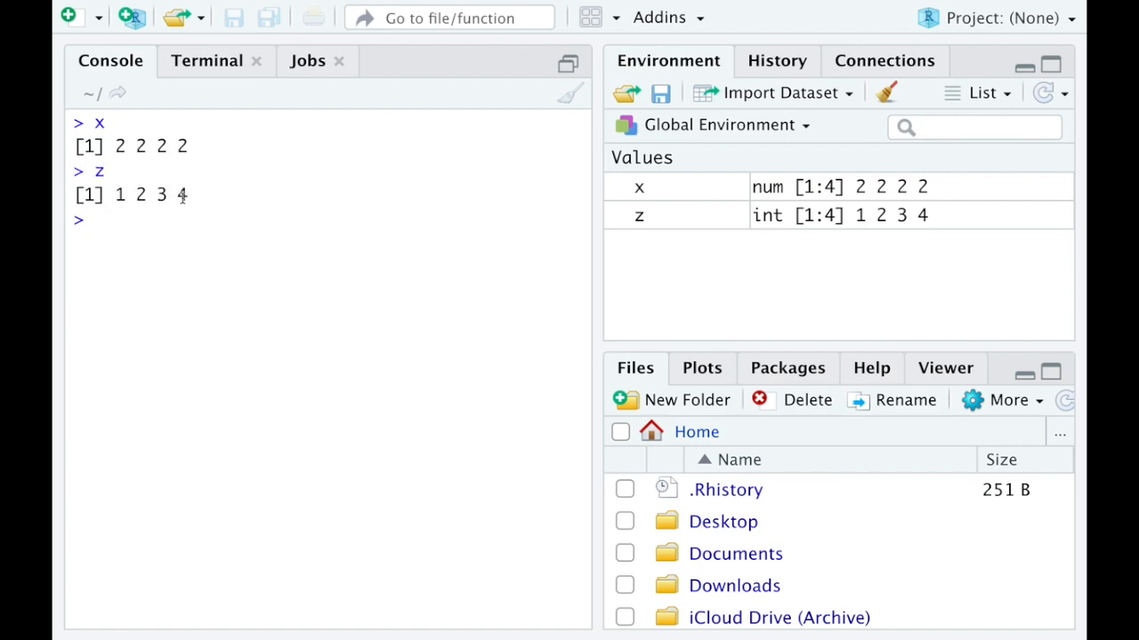
Step: Evaluate x-z elementwise, returning 1 0 -1 -2
text(x-)
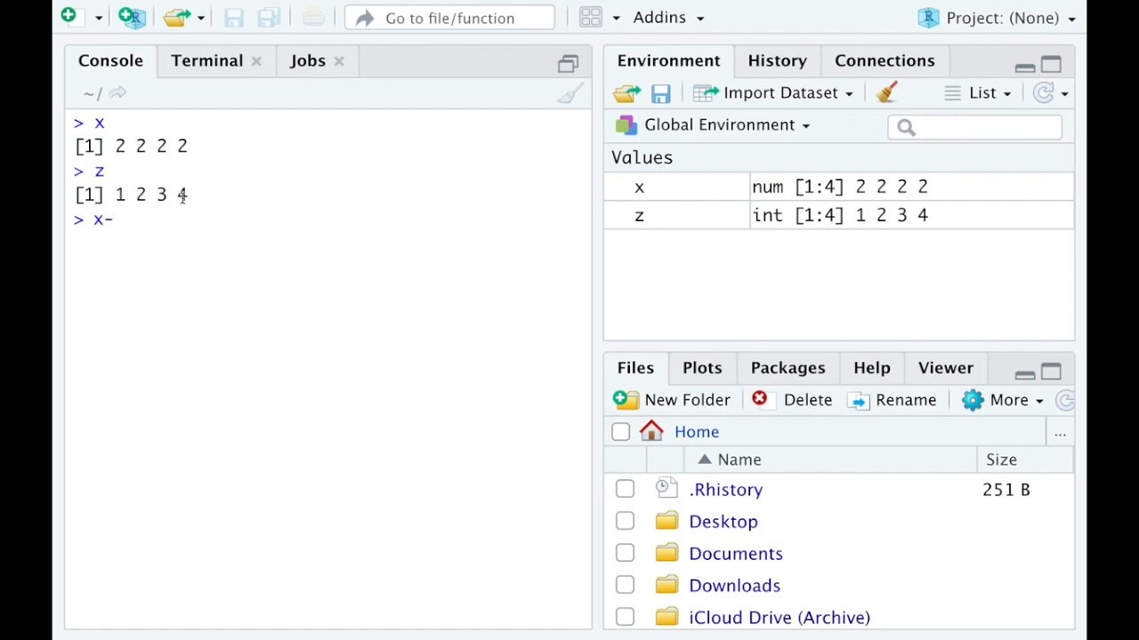
key(Return)
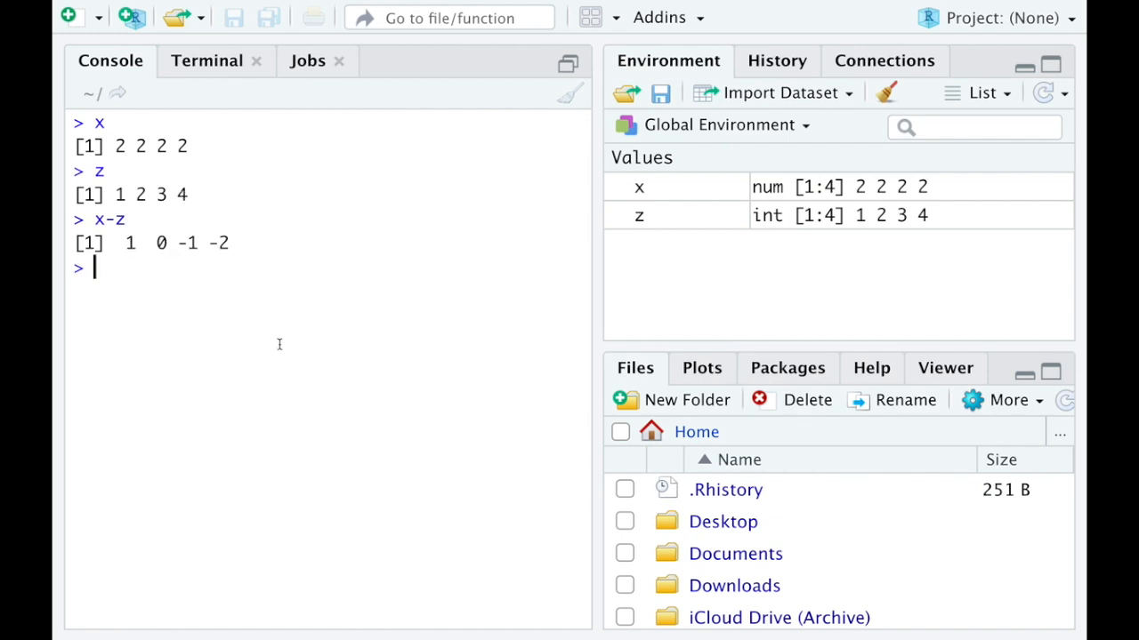
mouse_move(125, 146)
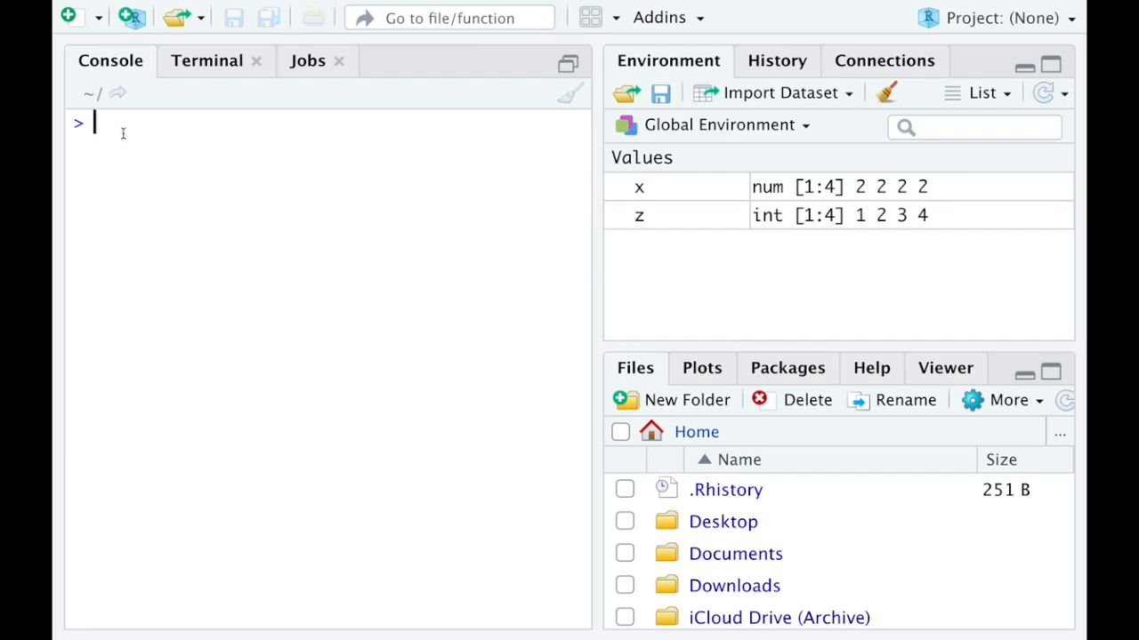
Step: Evaluate x^z elementwise, returning 2 4 8 16
text(x)
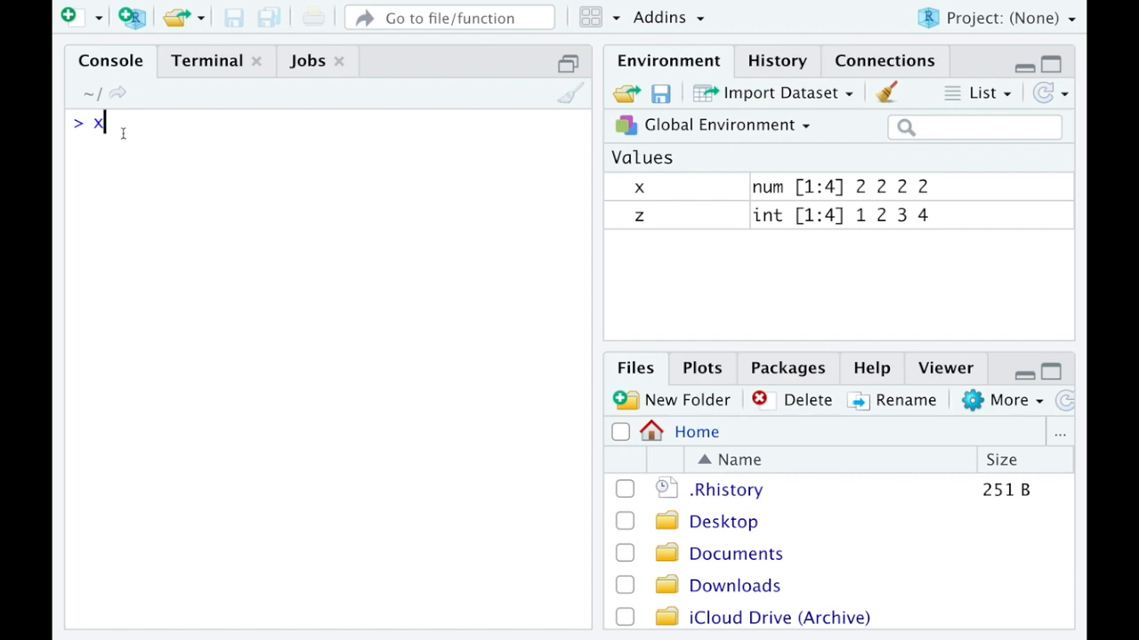
text(^z)
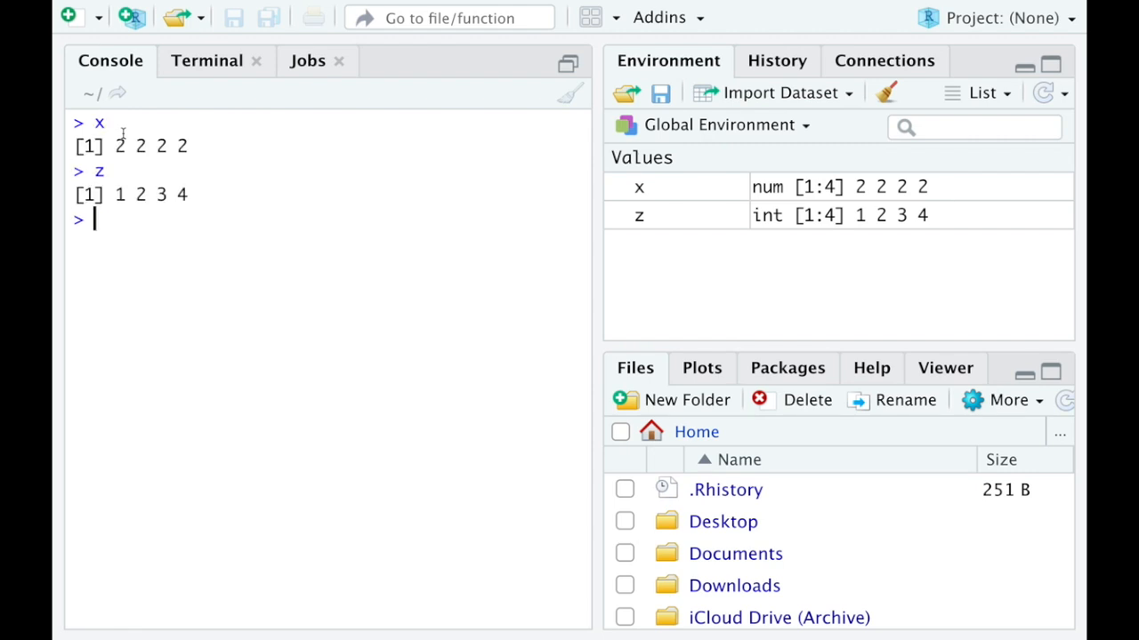
text(^z)
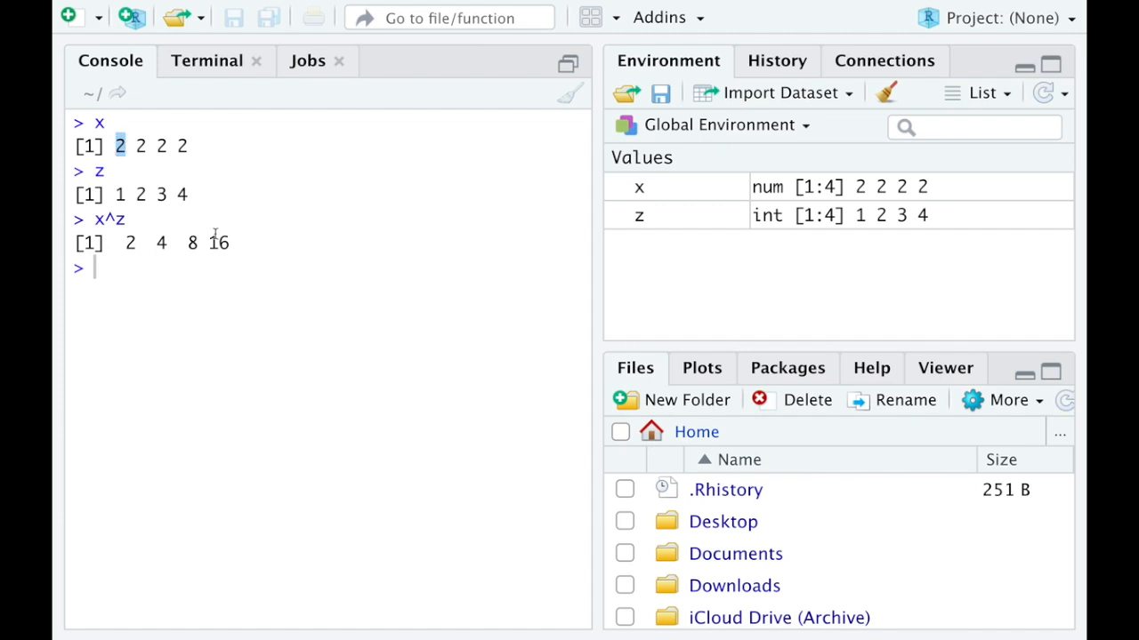
mouse_move(194, 221)
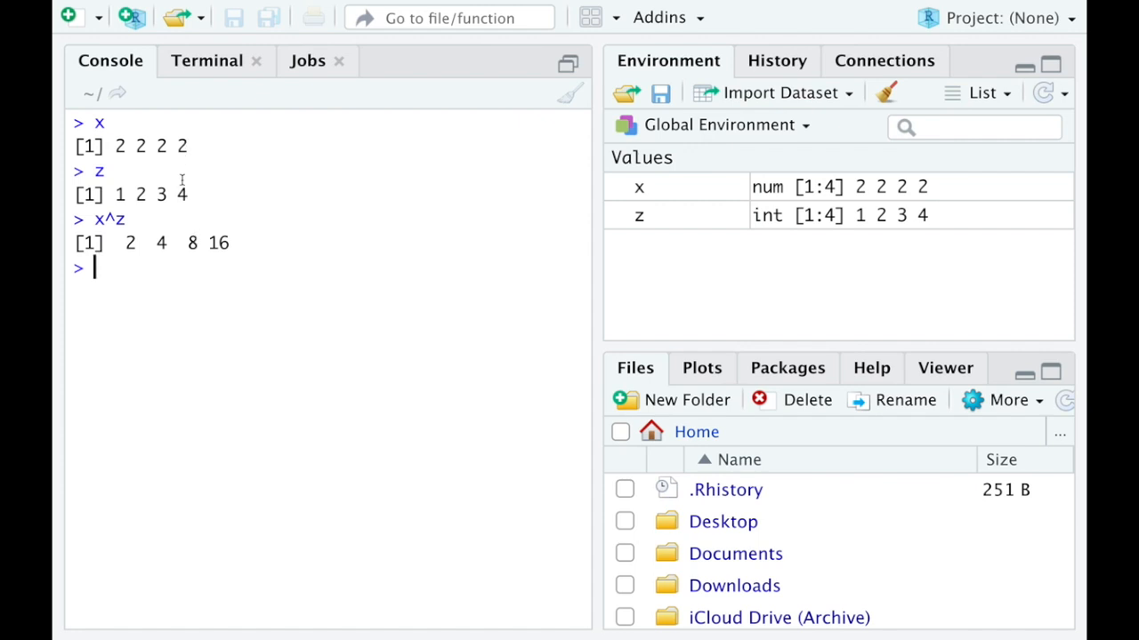
mouse_move(197, 269)
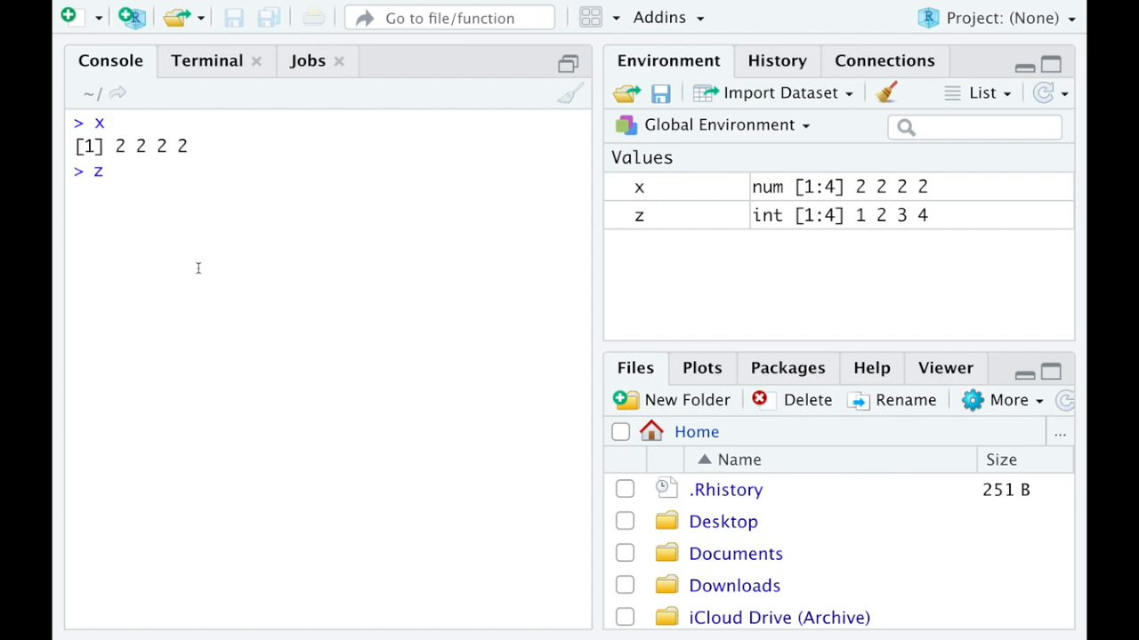
Step: Print z, then evaluate z^x, returning 1 4 9 16
key(Return)
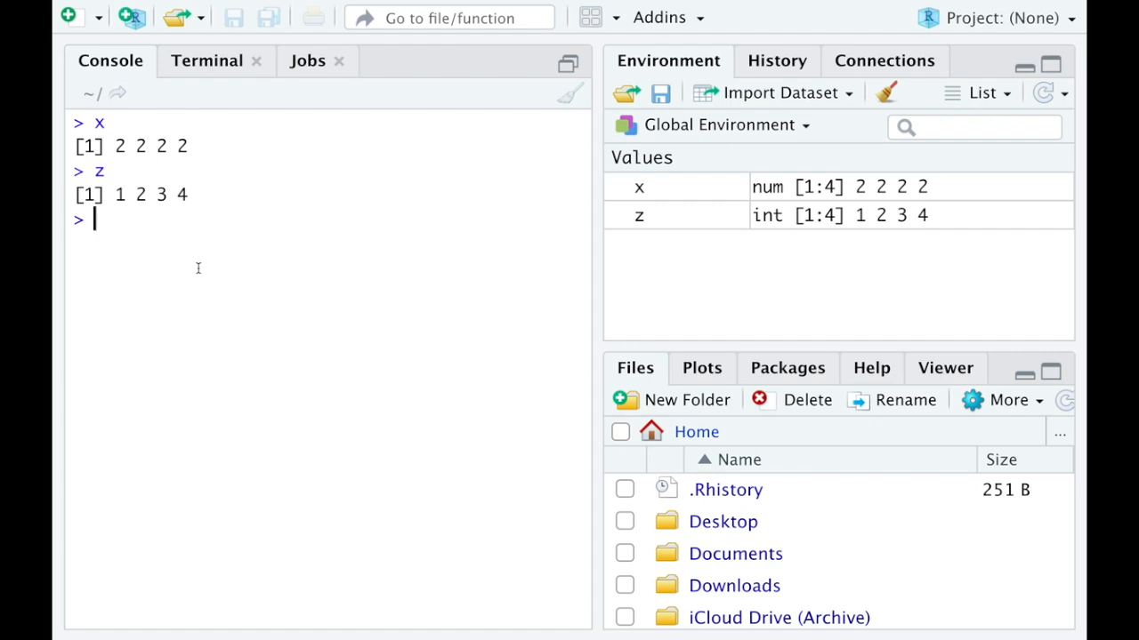
text(z^)
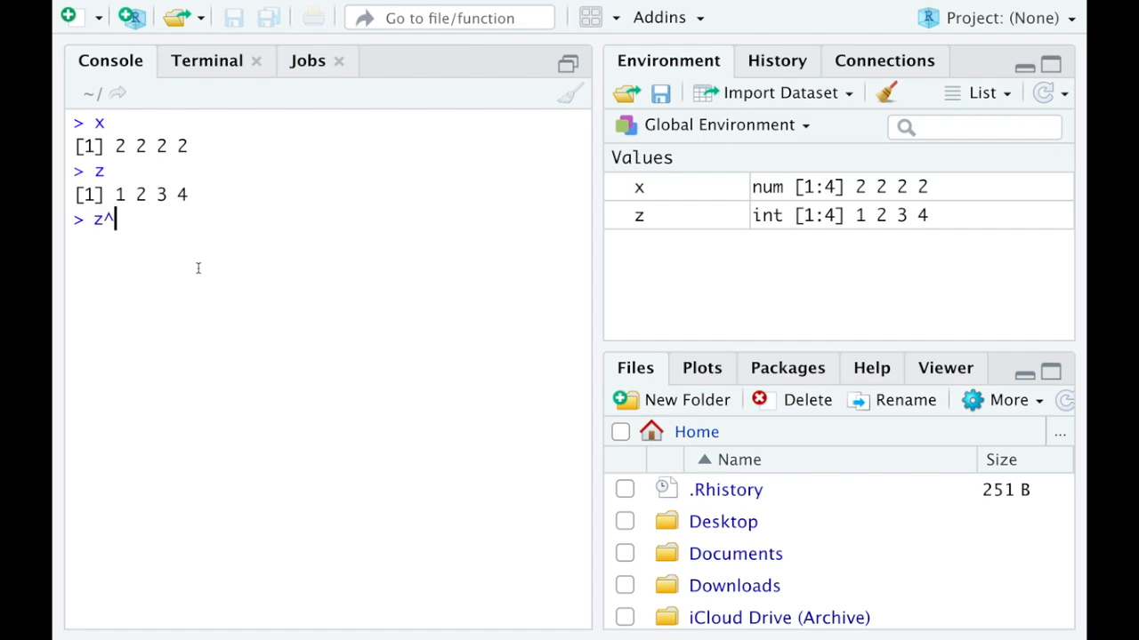
key(Return)
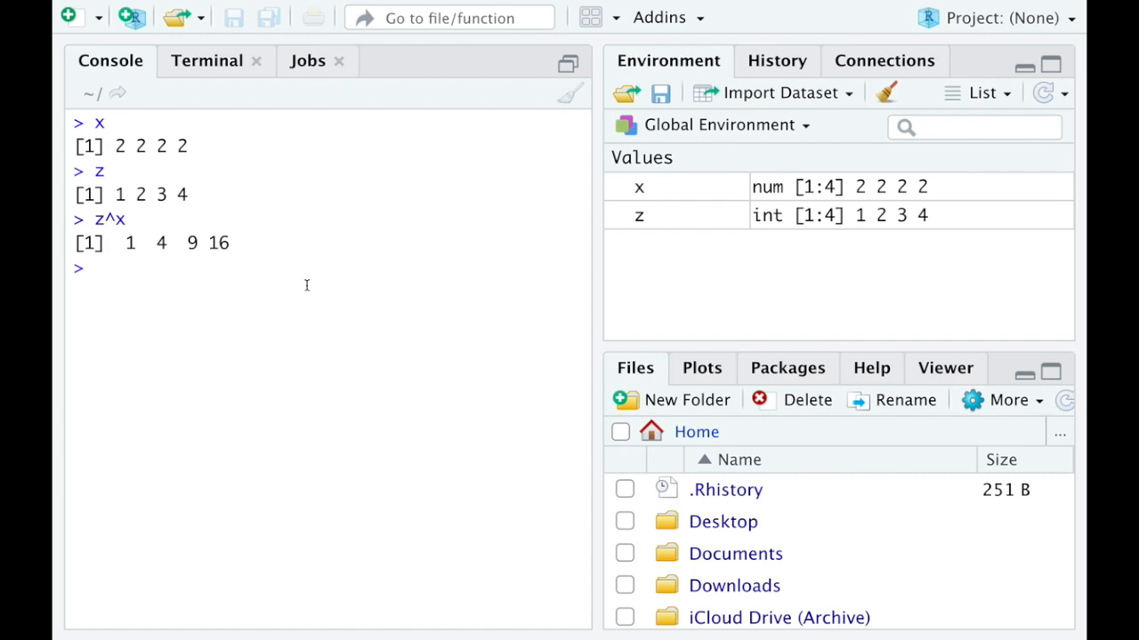
mouse_move(142, 192)
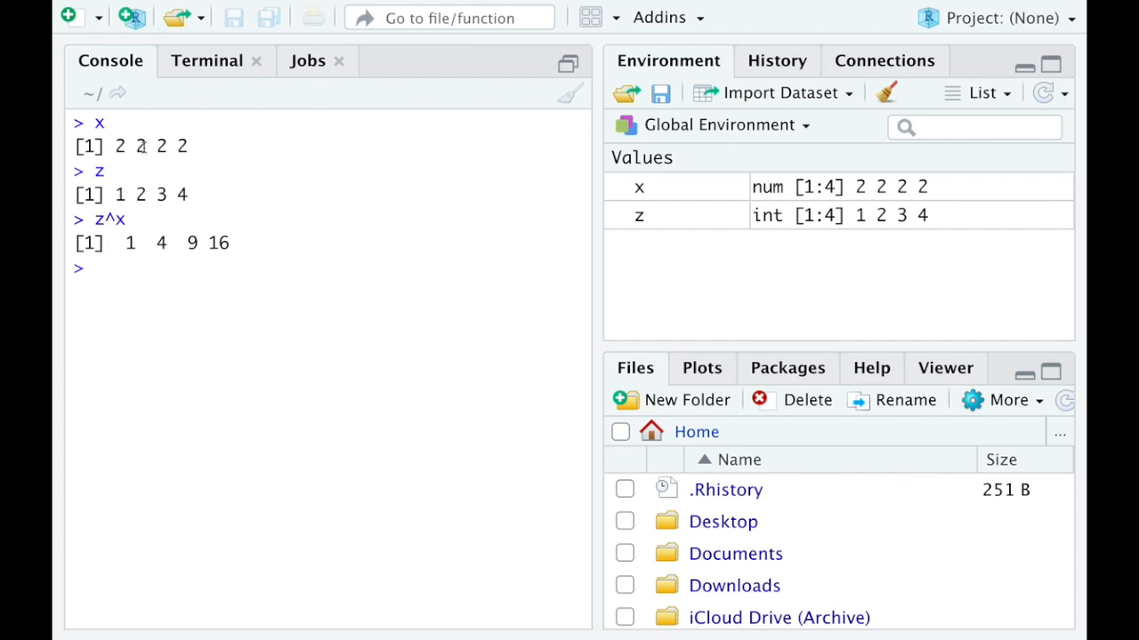
mouse_move(185, 157)
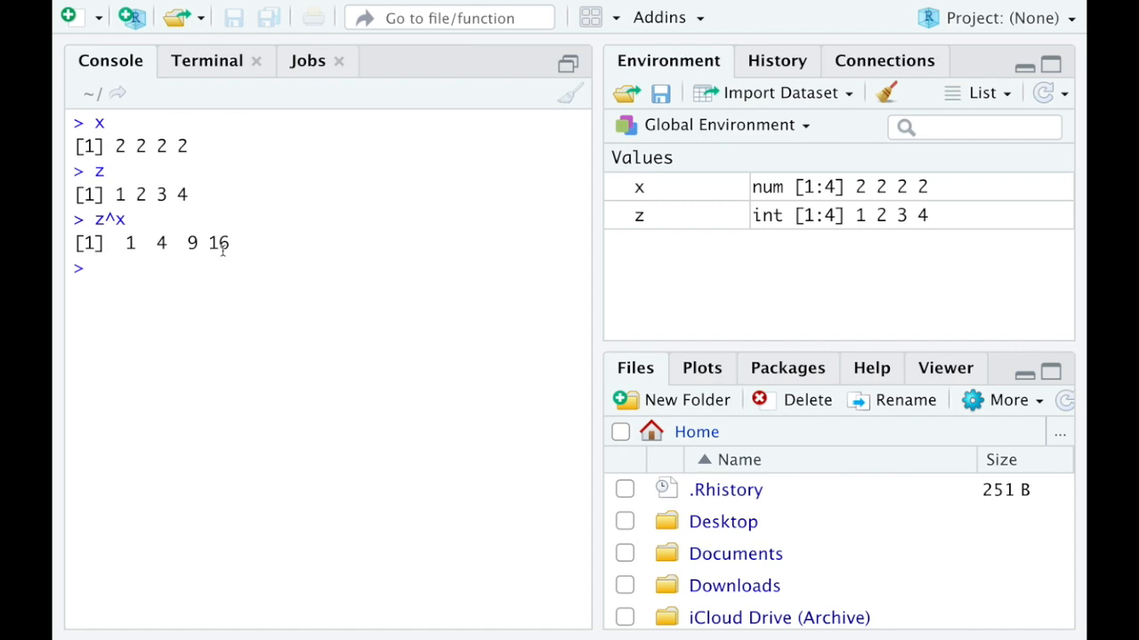
mouse_move(121, 269)
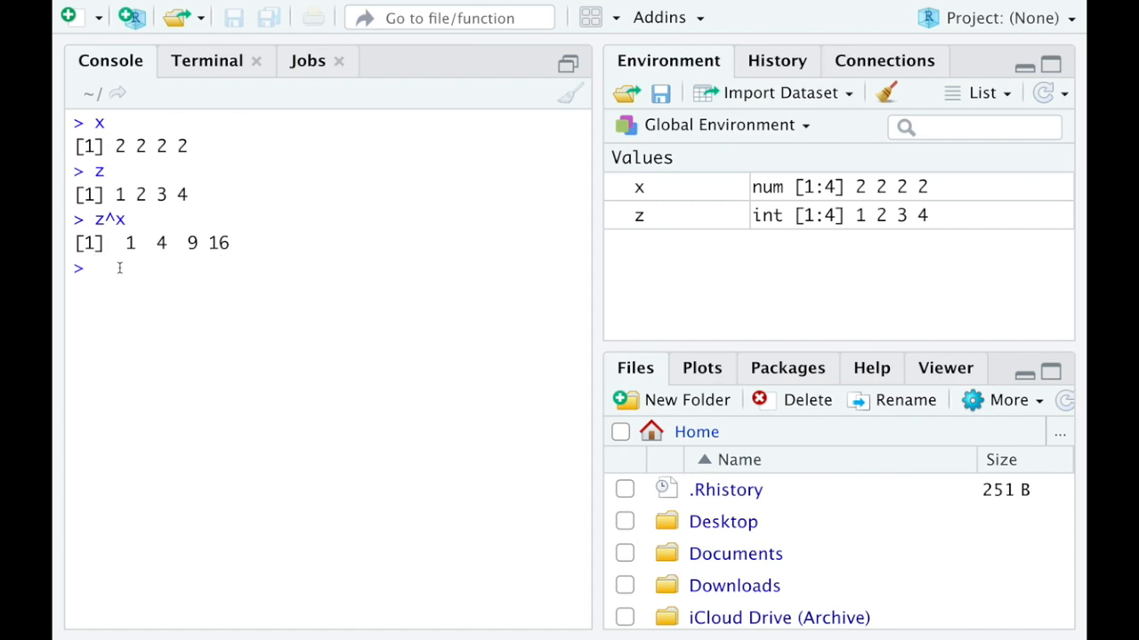
Step: Evaluate z^2, returning 1 4 9 16 like z^x
text(z)
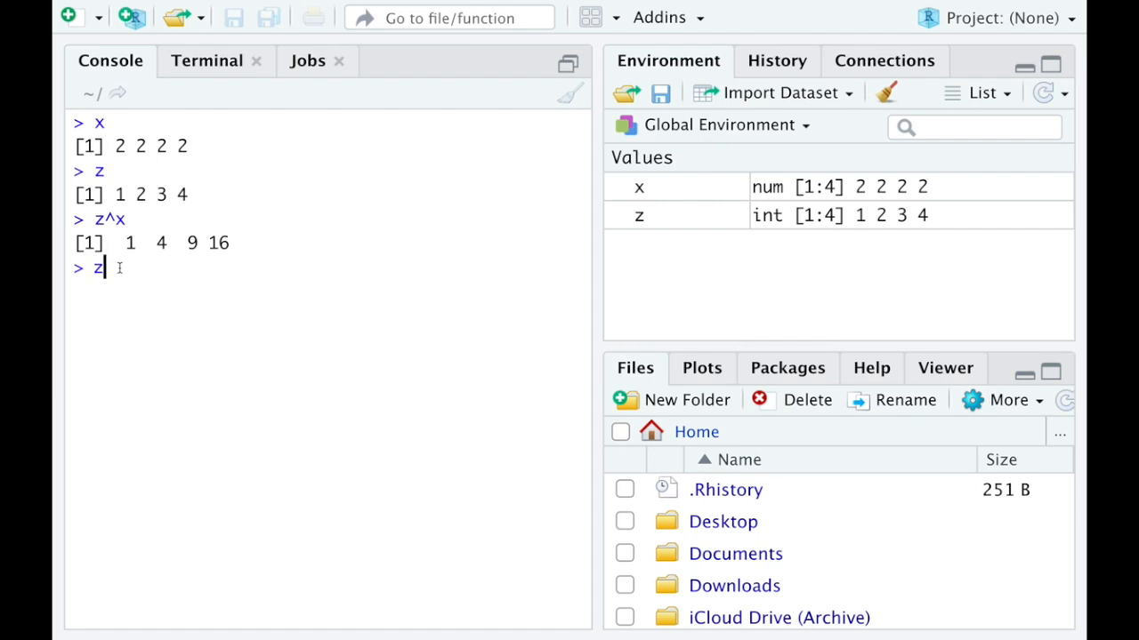
text(^2)
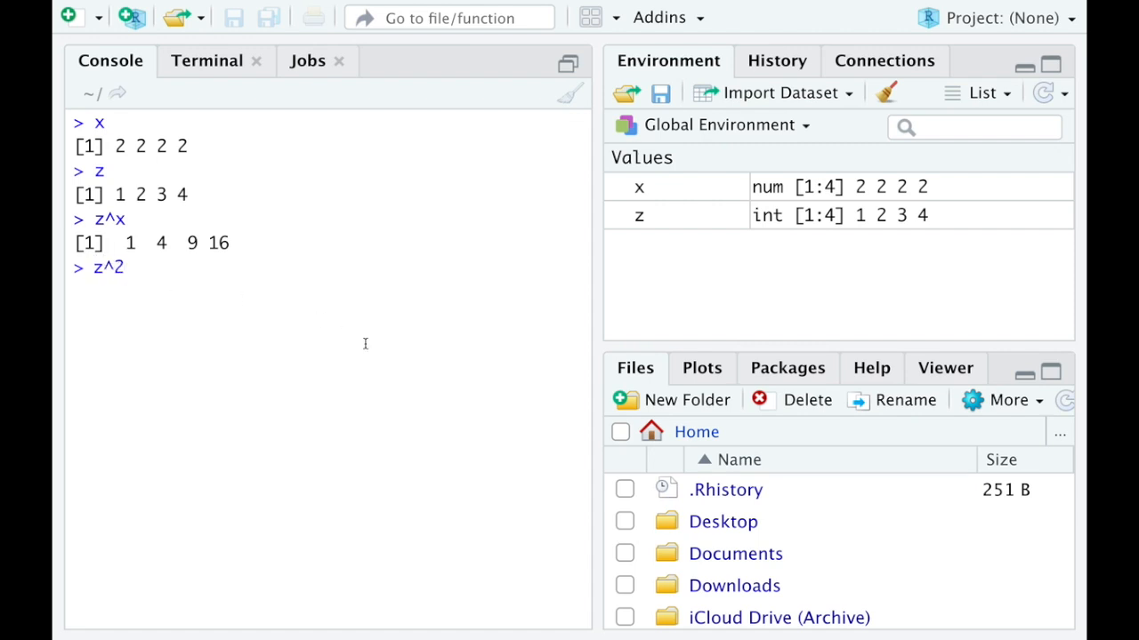
key(Return)
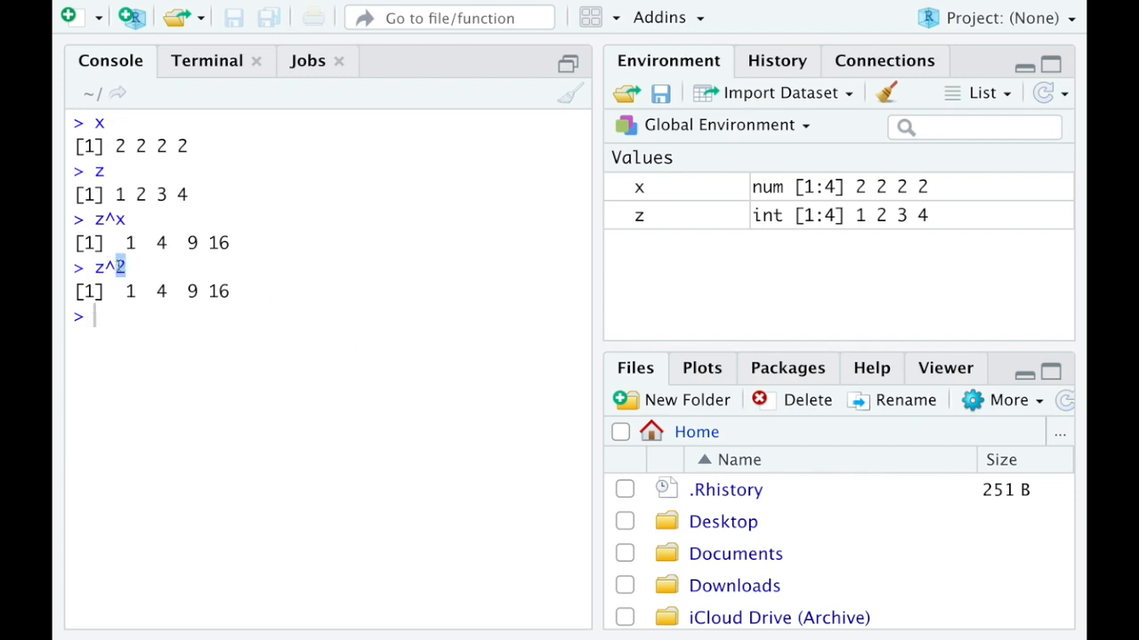
mouse_move(288, 277)
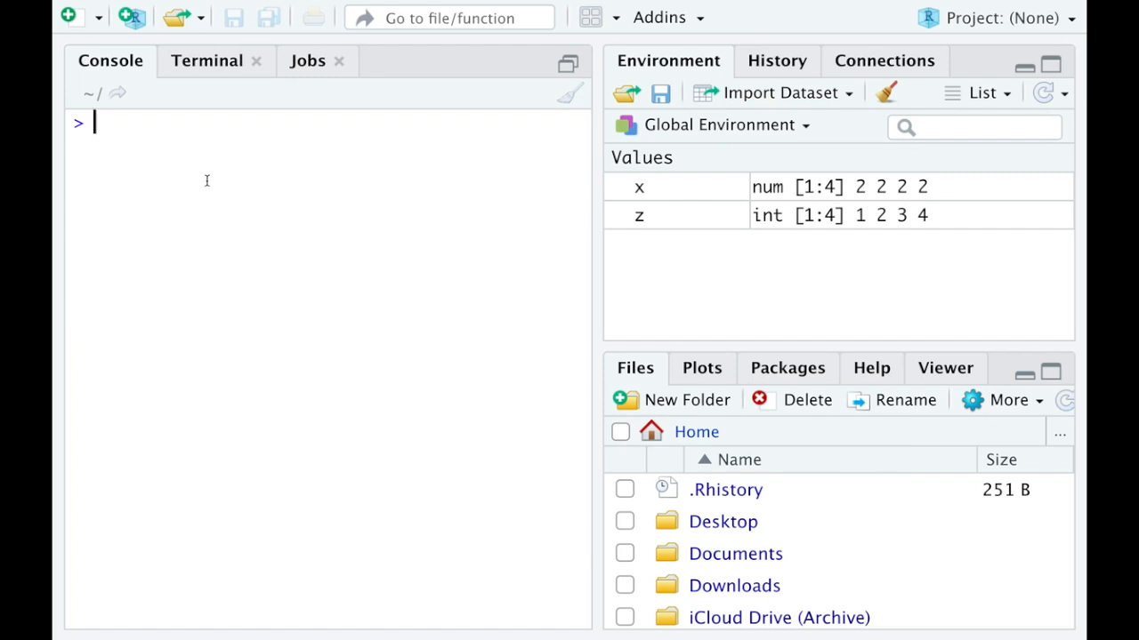
Step: Print z, then create vector y with y<-c(2,3)
key(Return)
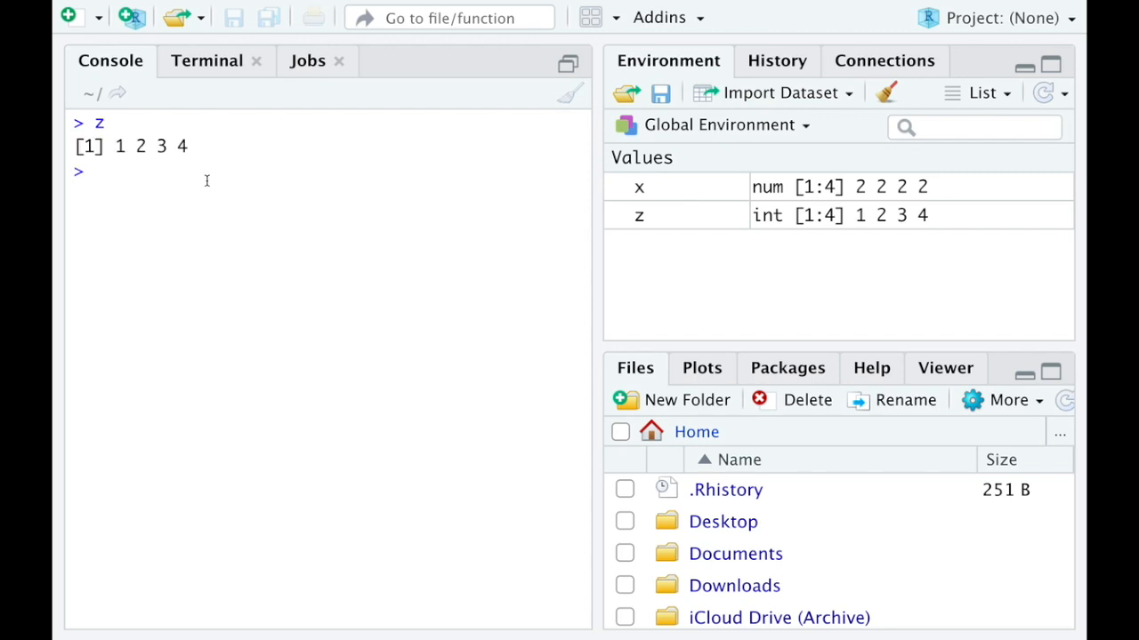
text(y<-)
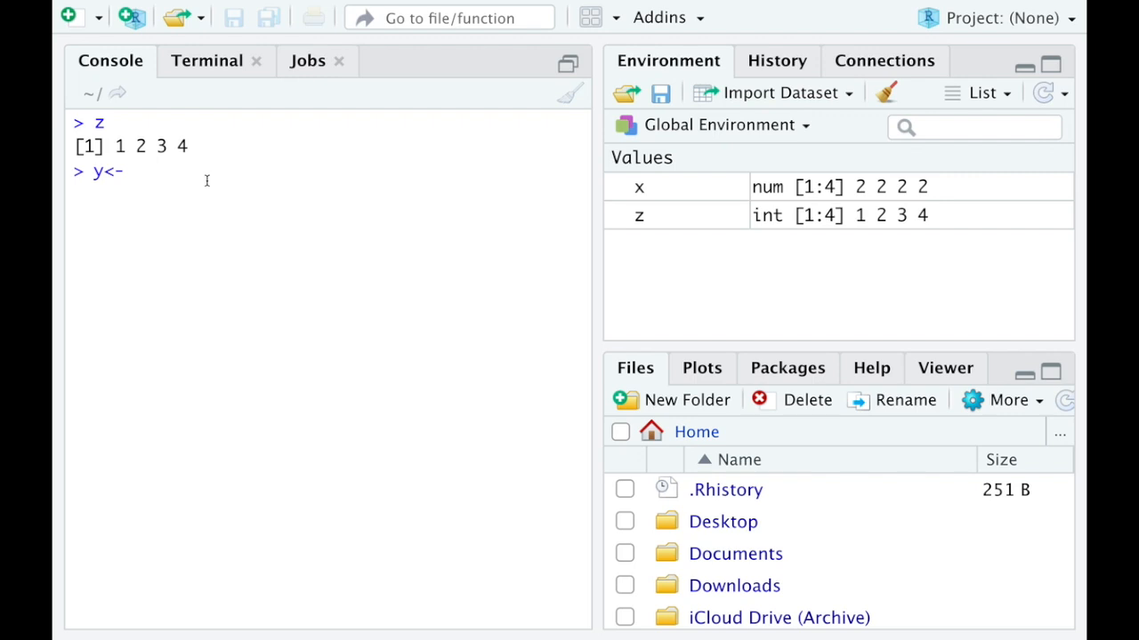
text(c()
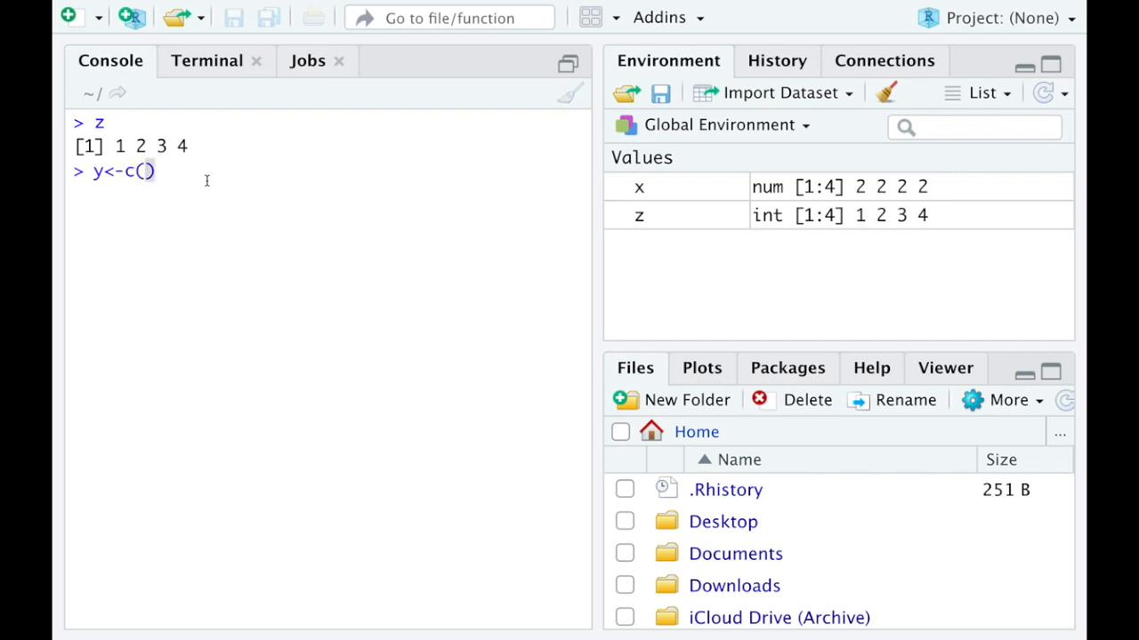
text(2,3)
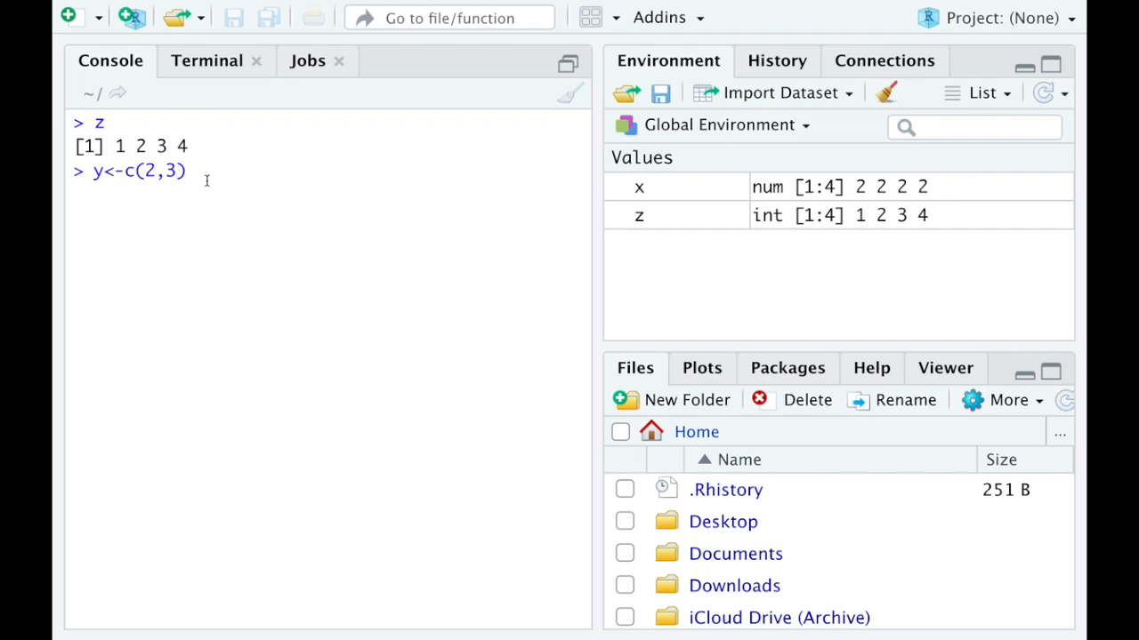
key(Return)
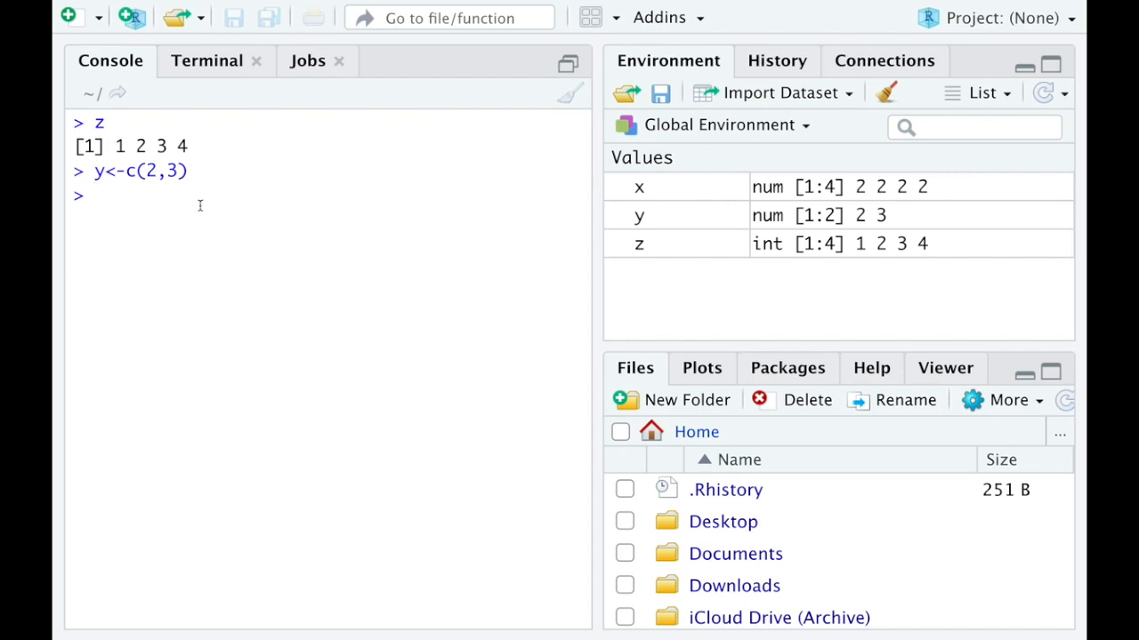
Step: Evaluate z^y as 1 8 9 64 and point out the 2 and 3 in z's output to explain recycling
text(z)
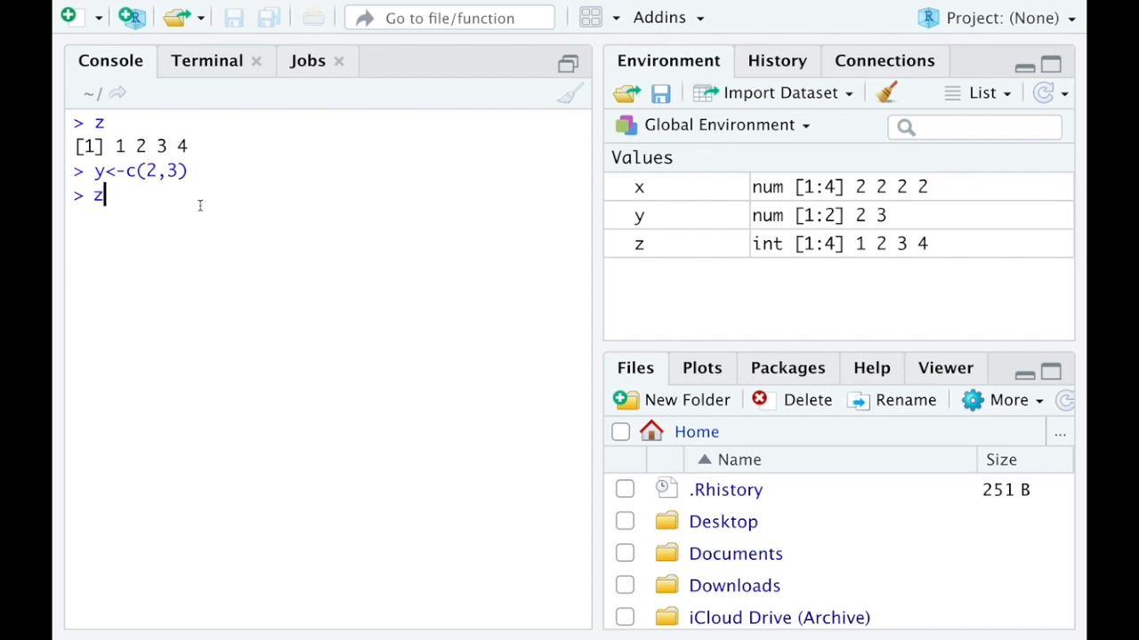
text(^y)
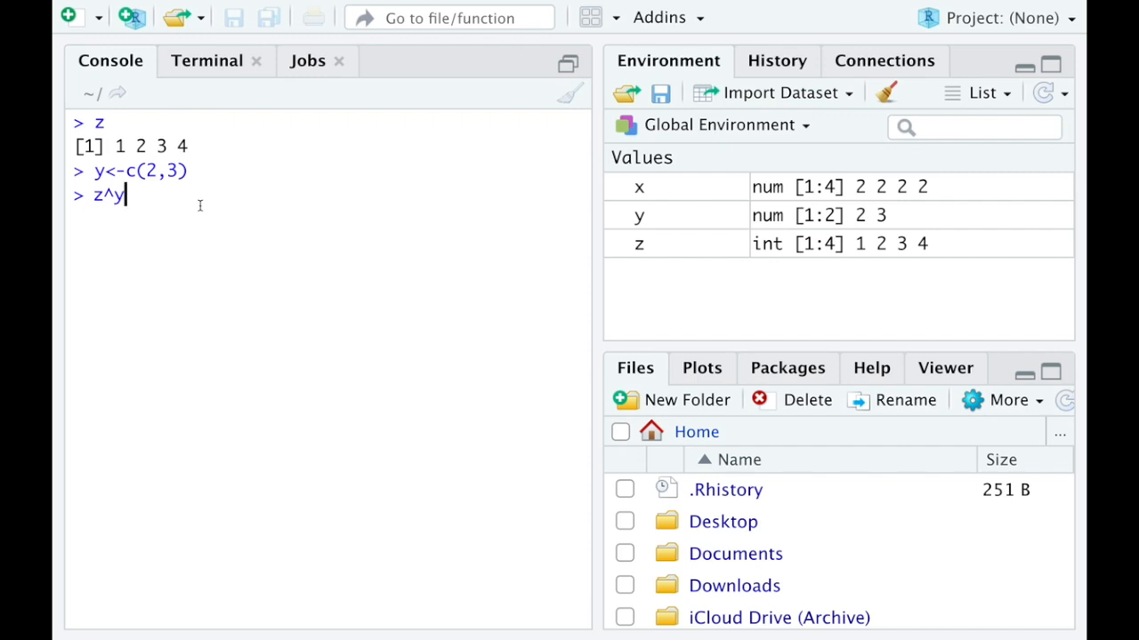
key(Return)
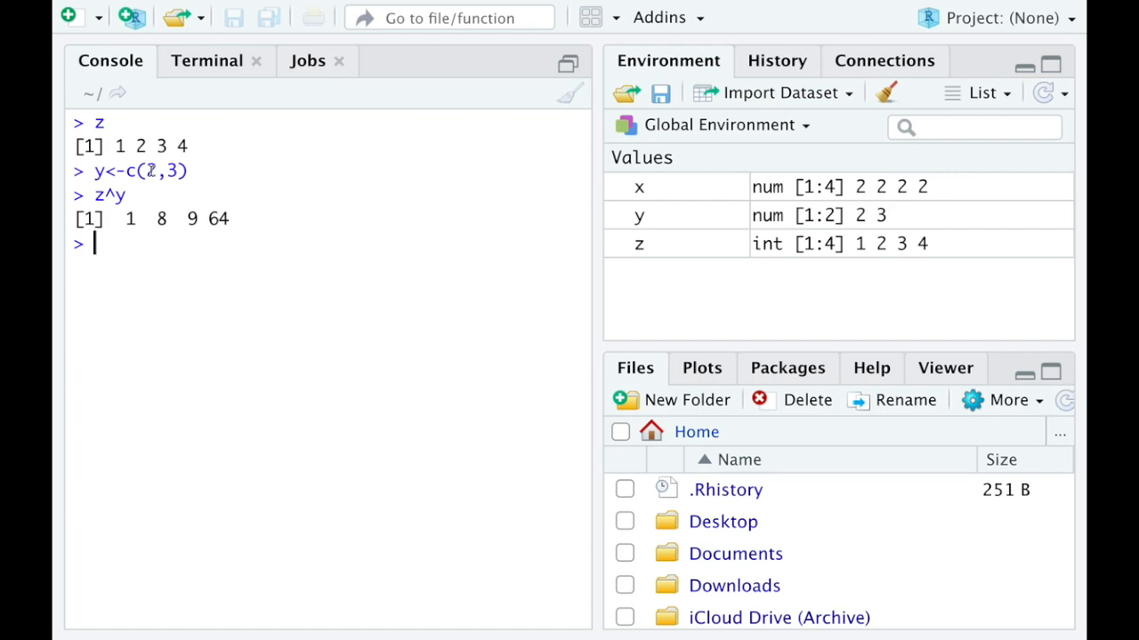
mouse_move(151, 170)
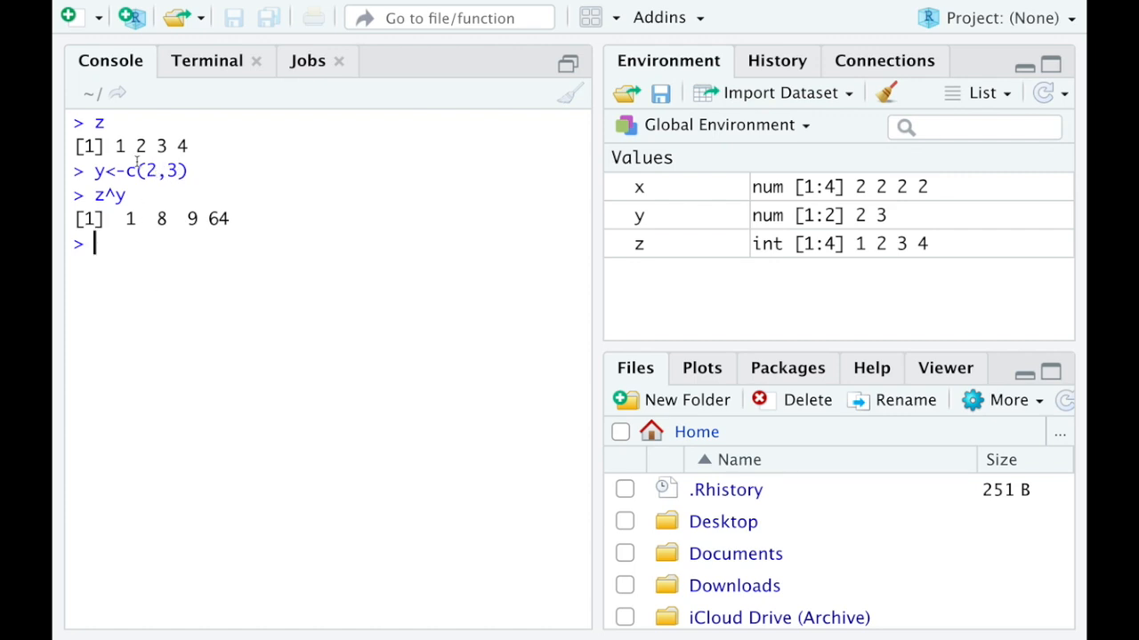
double_click(117, 146)
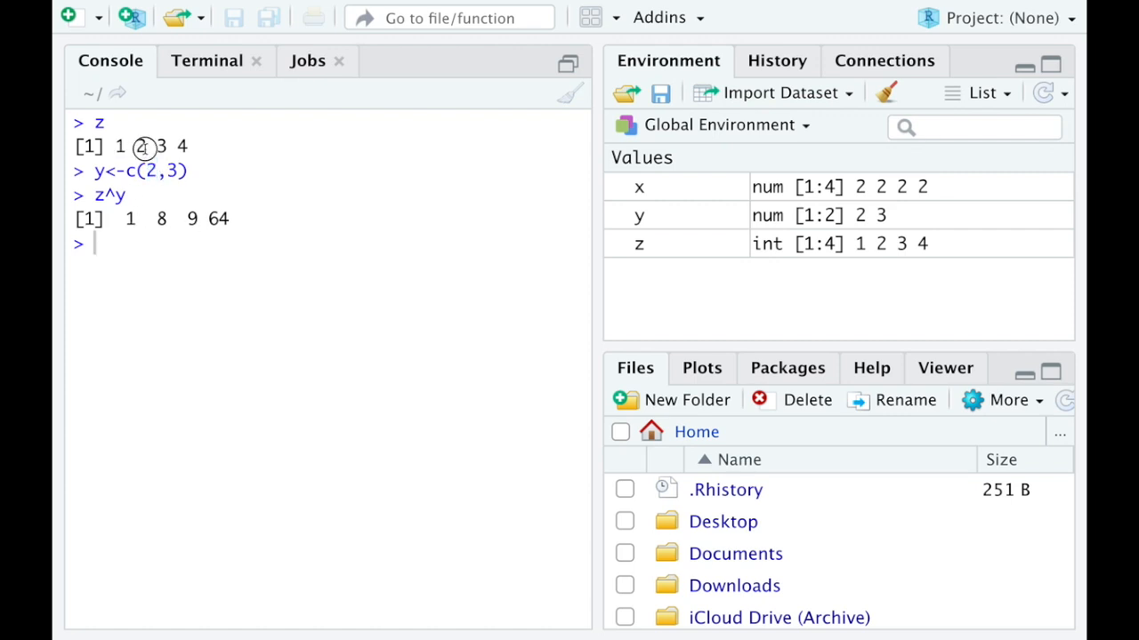
mouse_move(174, 171)
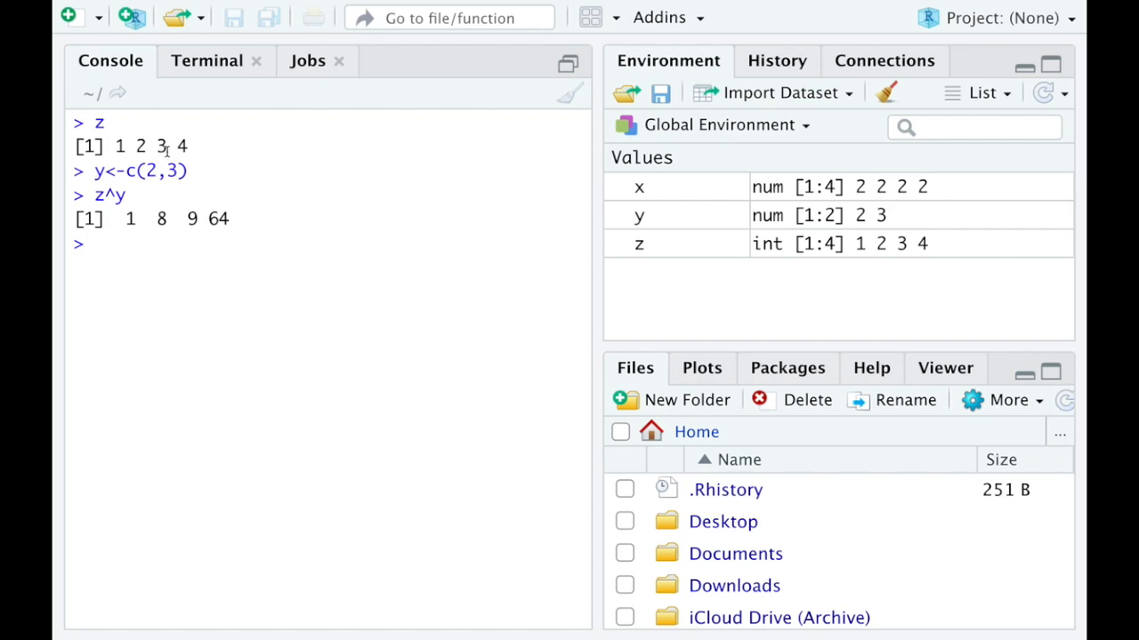
double_click(160, 146)
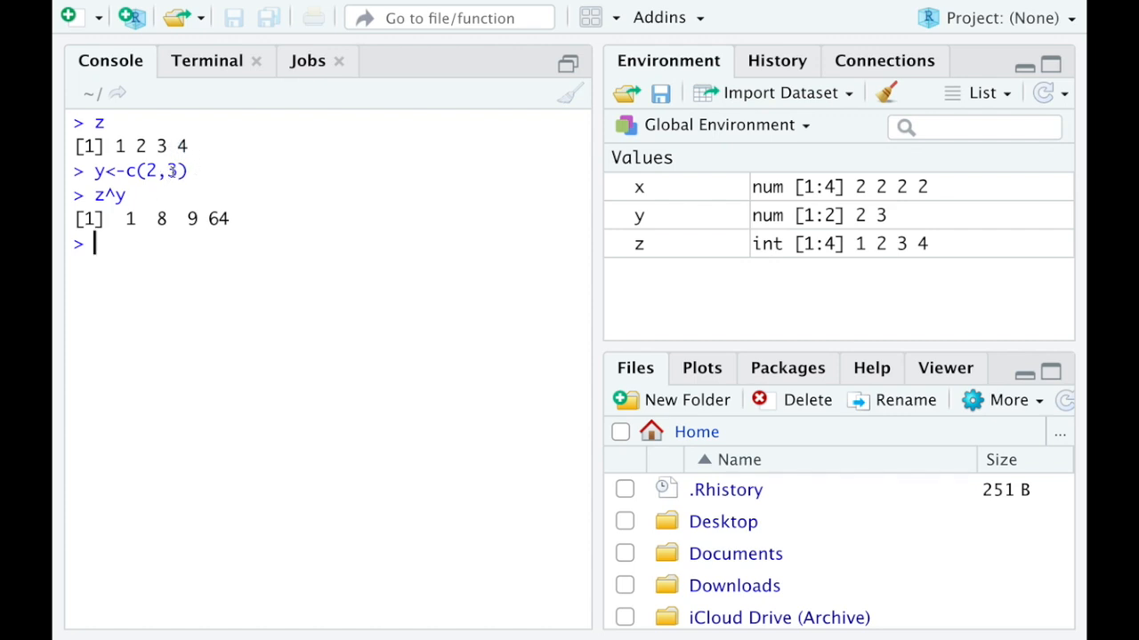
mouse_move(292, 233)
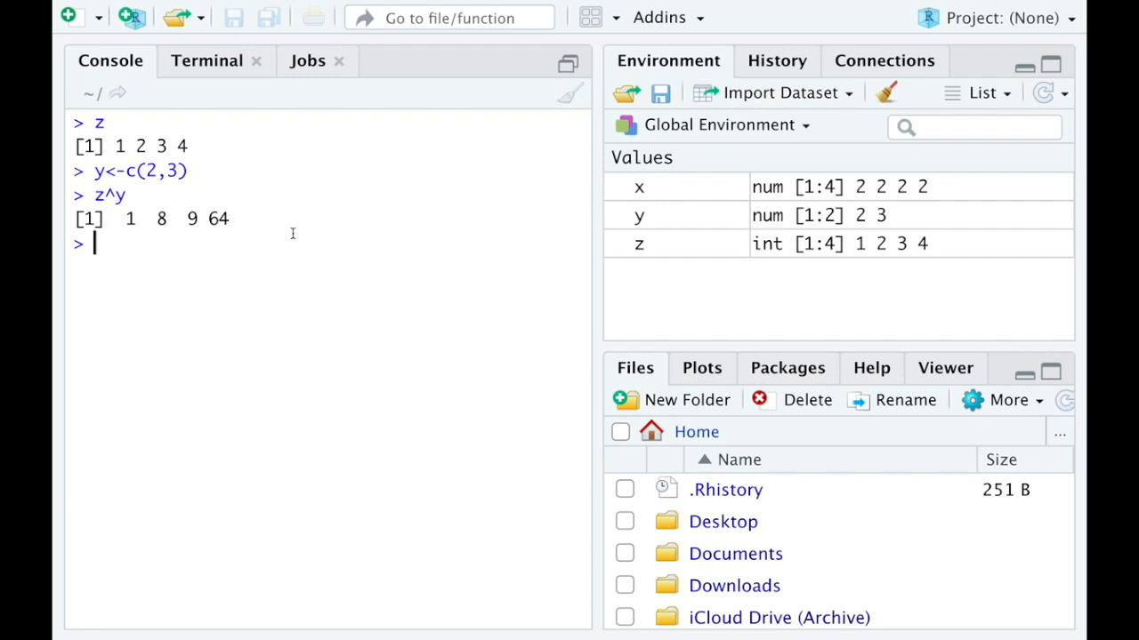
Step: Evaluate y^z with y recycled, returning 2 9 8 81
text(y)
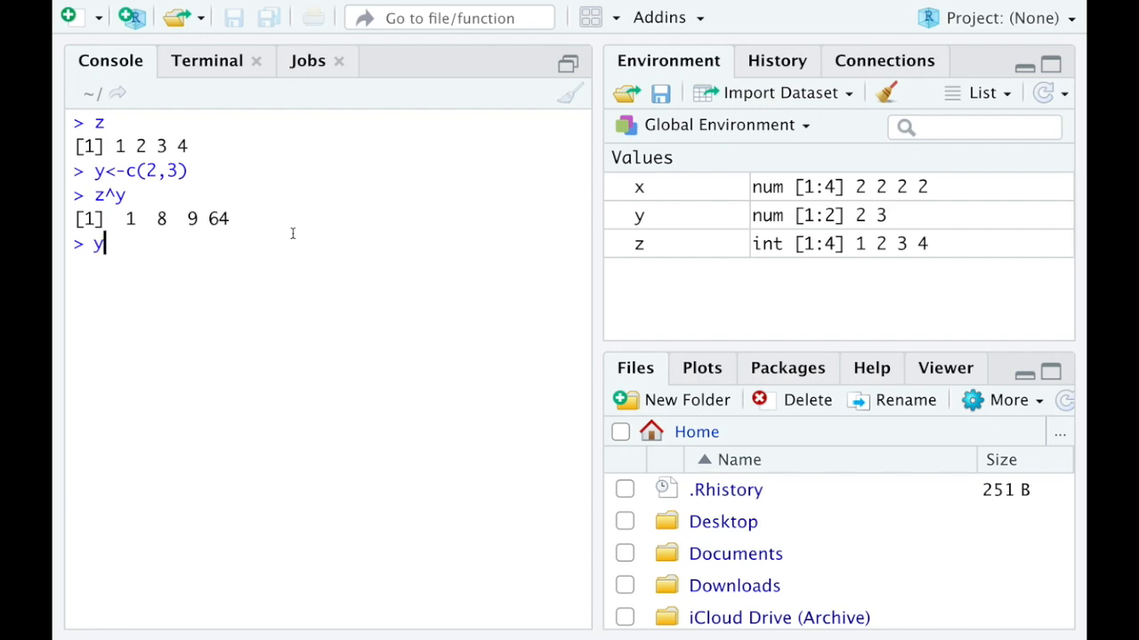
text(^z)
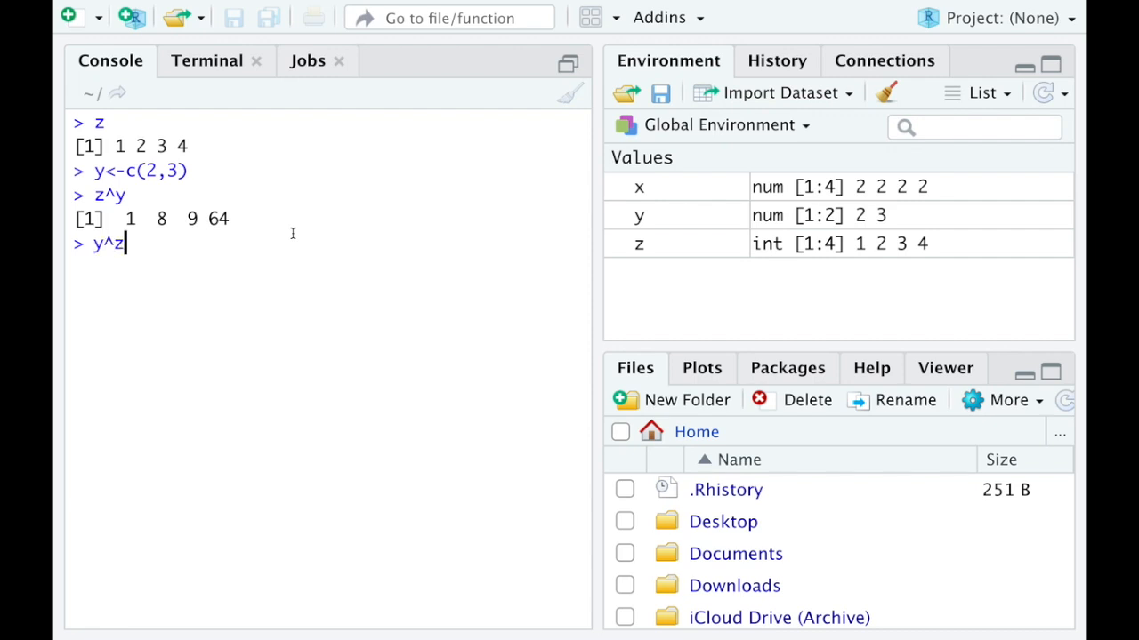
key(Return)
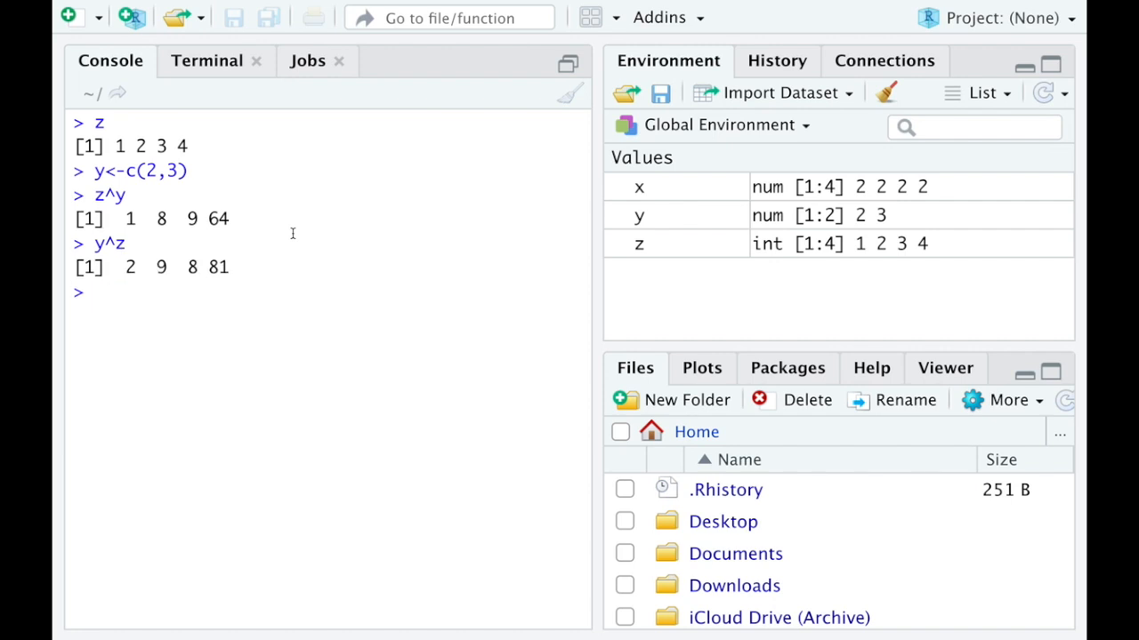